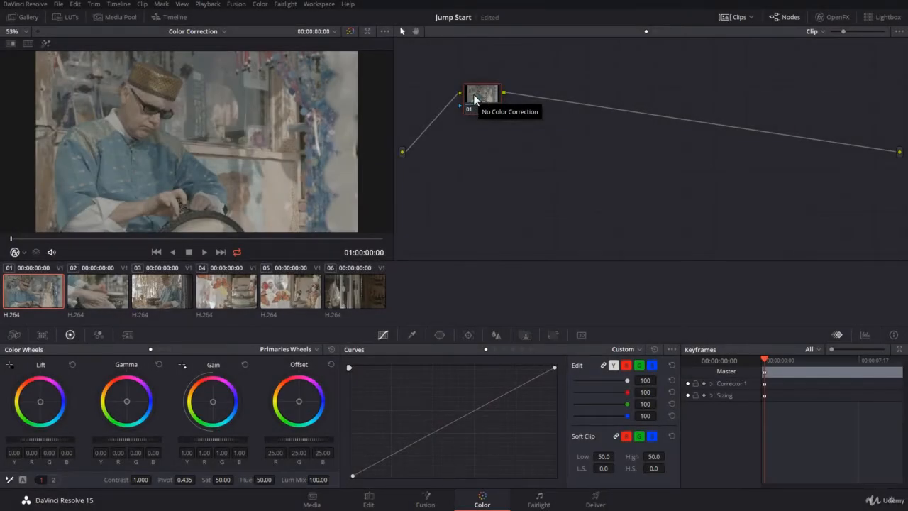
Show the Color menu's Nodes submenu with Add Serial, Parallel and Layer options.
left_click(259, 4)
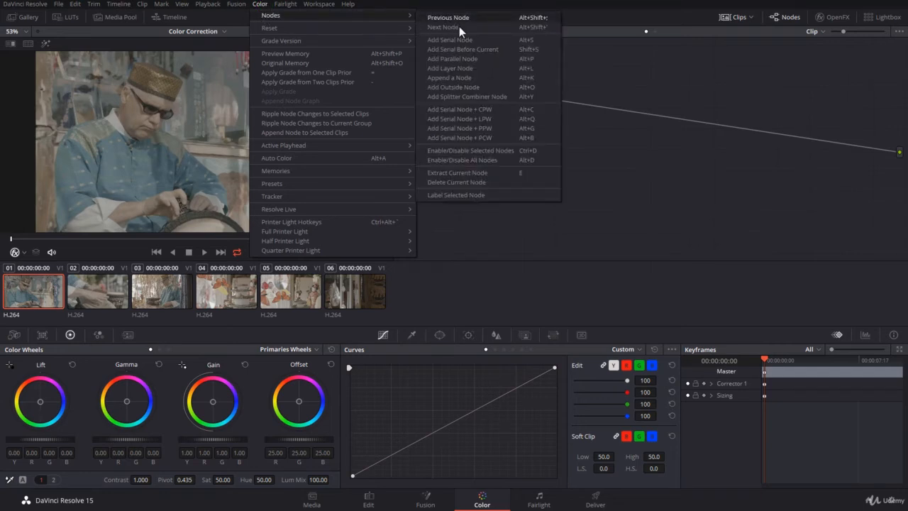
mouse_move(461, 40)
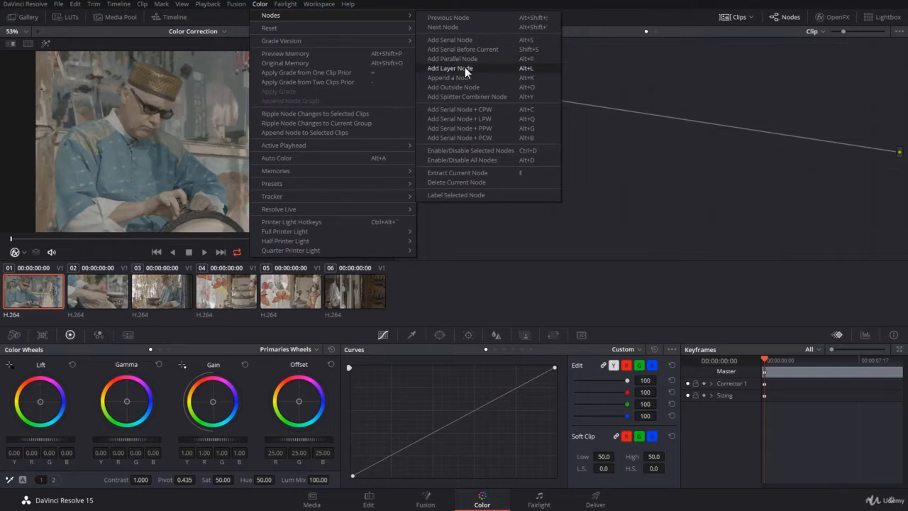
mouse_move(467, 86)
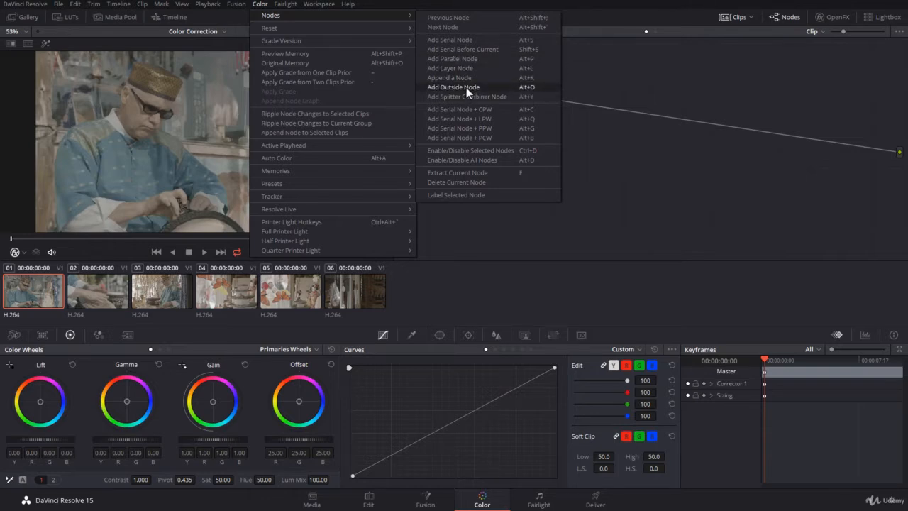
mouse_move(467, 97)
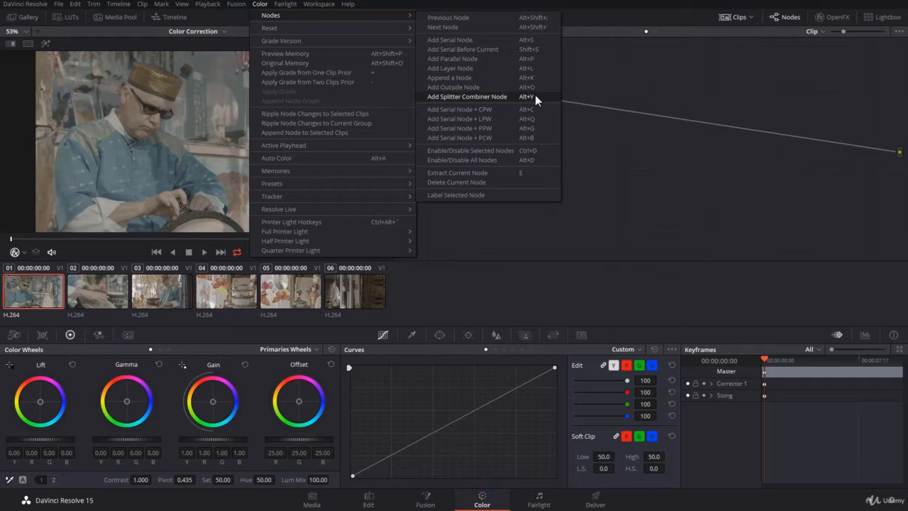
Show node 01's Add Node options: Serial, Serial Before, Parallel, Layer, Outside.
right_click(482, 94)
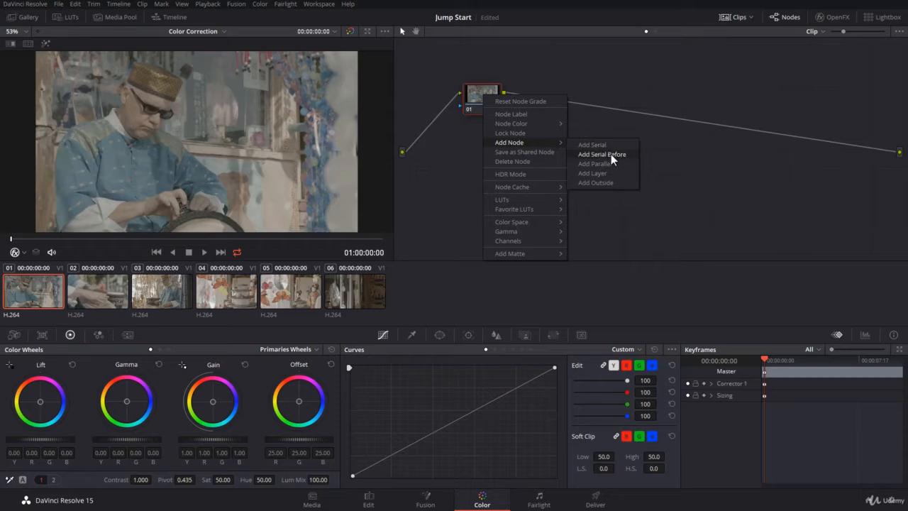
mouse_move(613, 188)
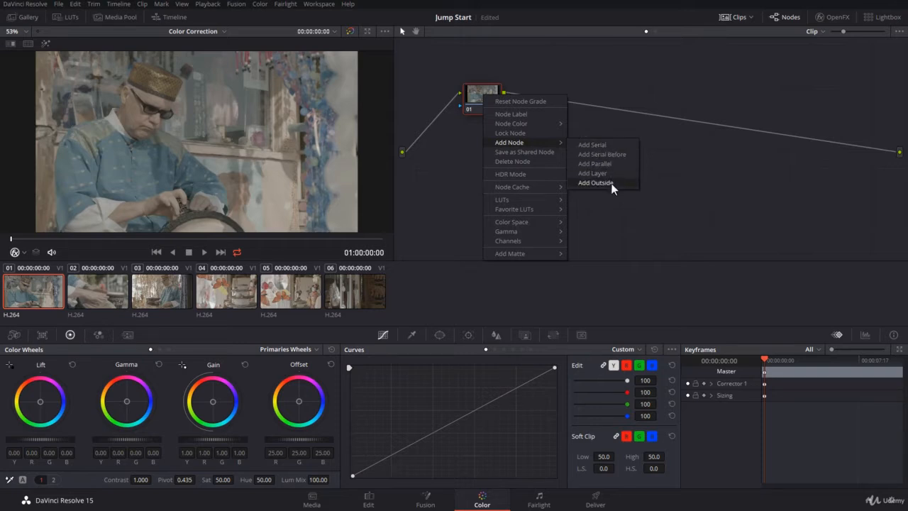
mouse_move(592, 145)
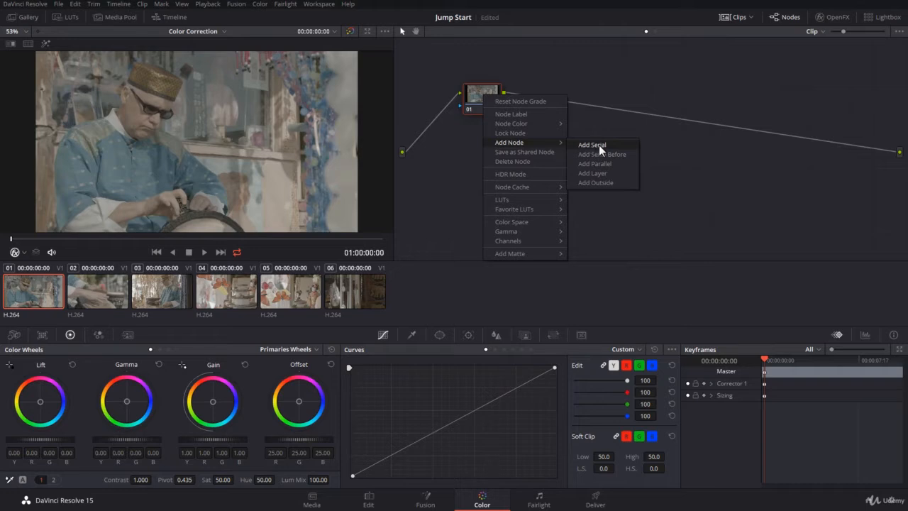
mouse_move(602, 164)
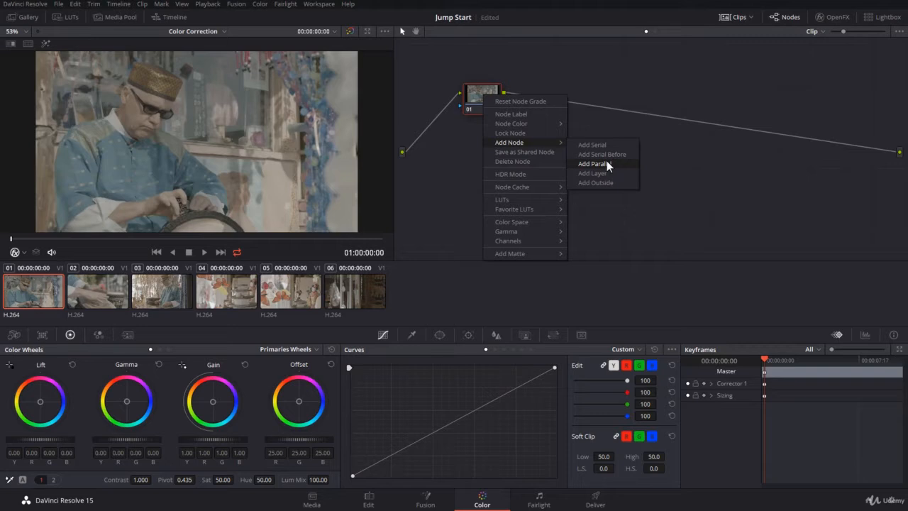
mouse_move(592, 145)
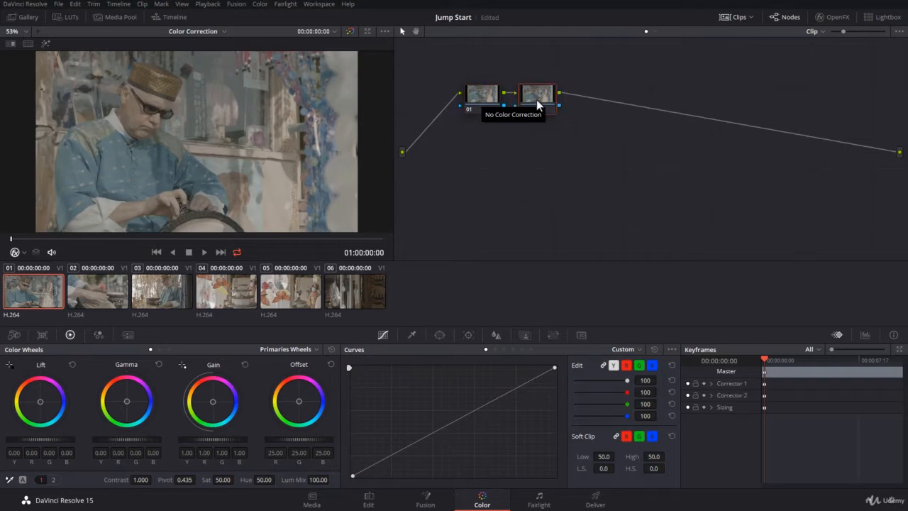
Add serial nodes after node 01, chaining nodes 01 through 04.
left_click(482, 95)
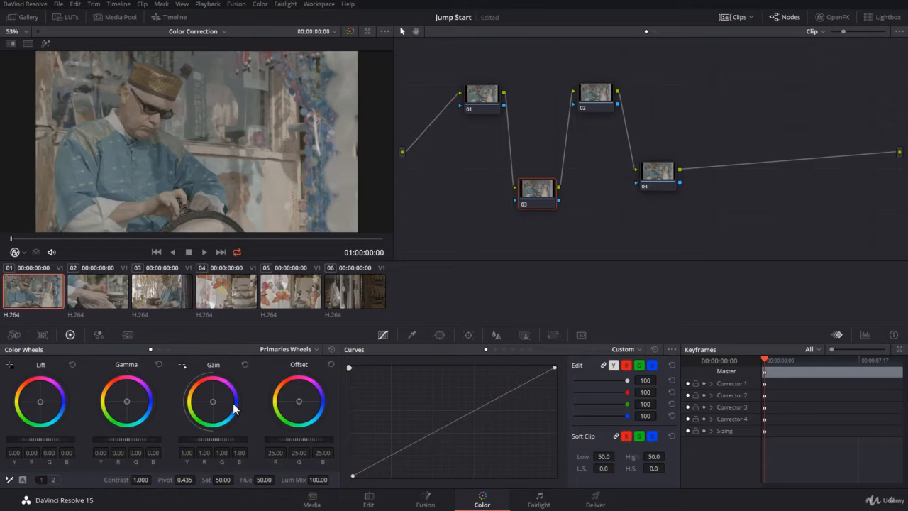
mouse_move(234, 411)
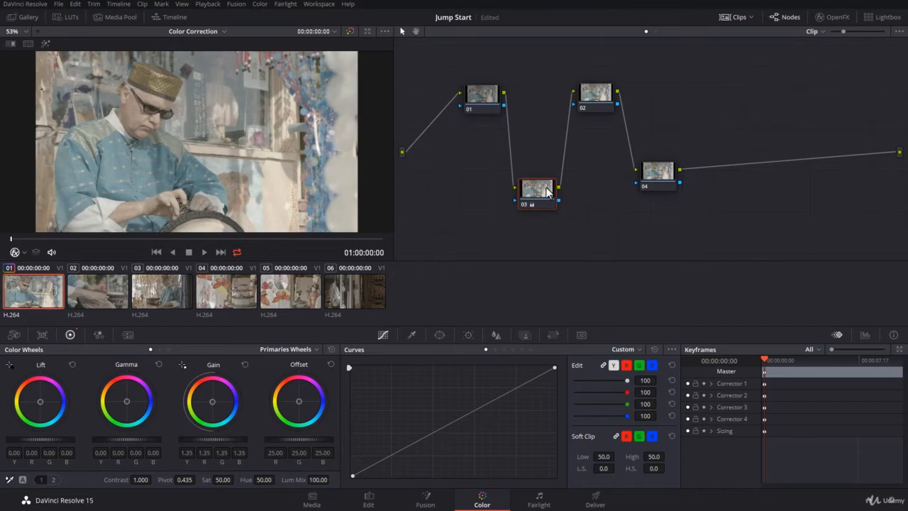
mouse_move(531, 208)
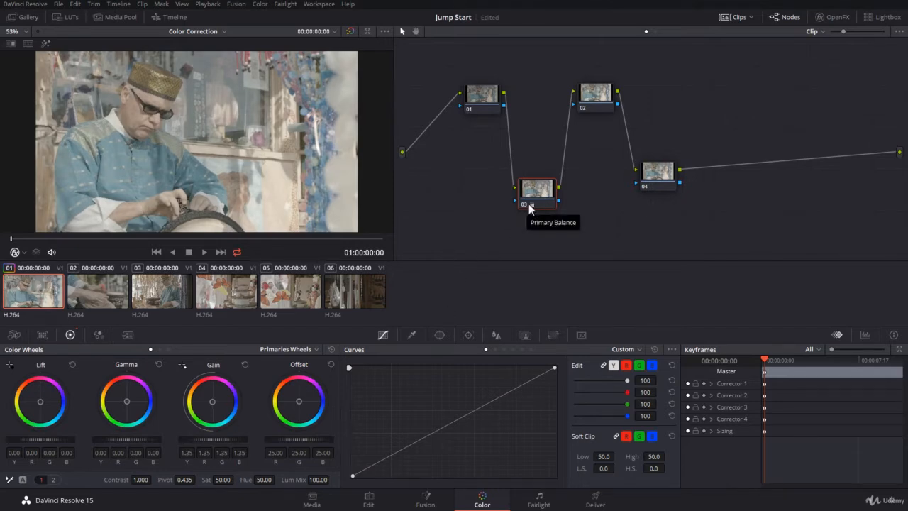
mouse_move(533, 211)
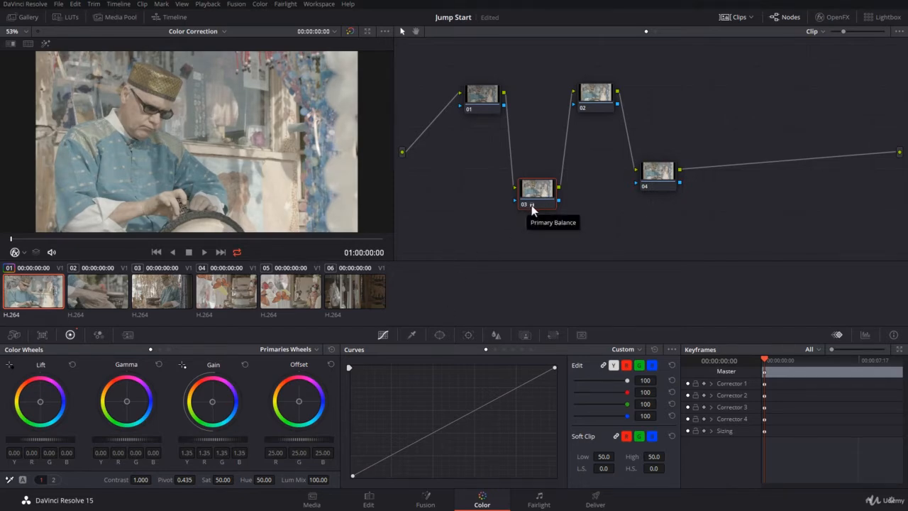
mouse_move(303, 361)
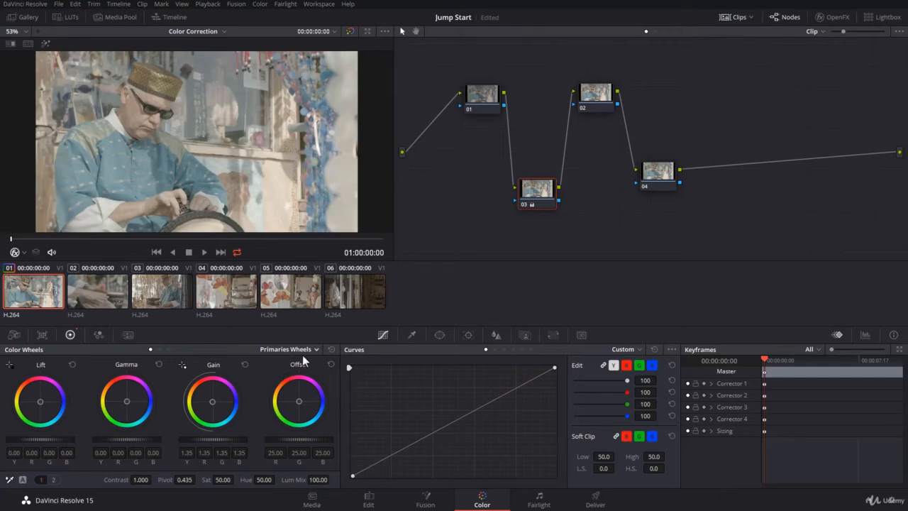
mouse_move(535, 208)
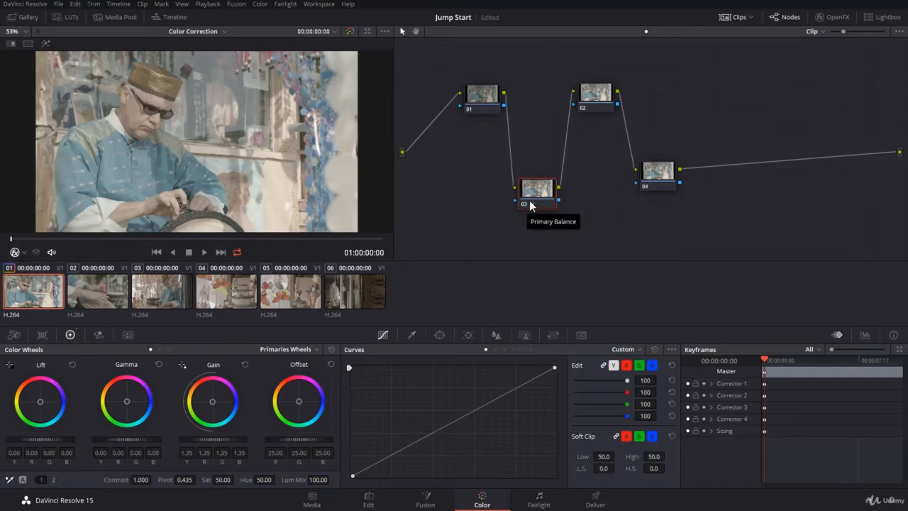
mouse_move(529, 210)
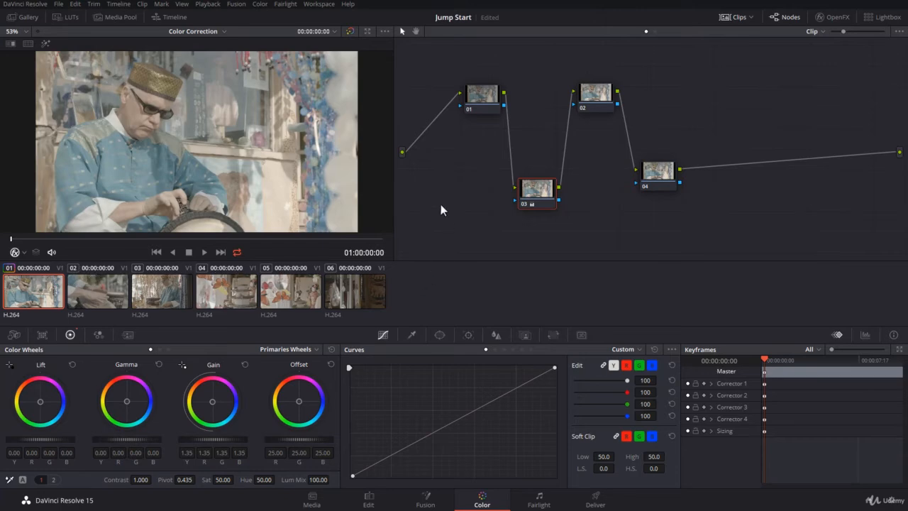
mouse_move(505, 99)
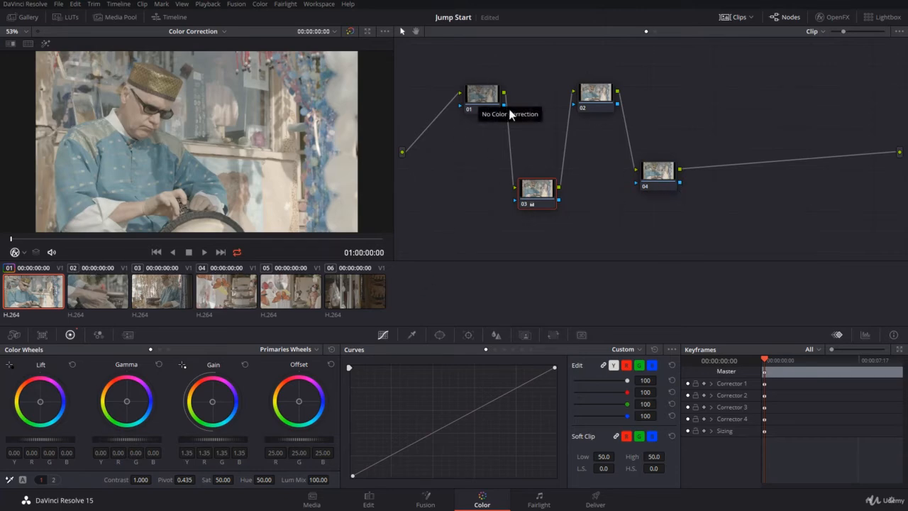
mouse_move(637, 139)
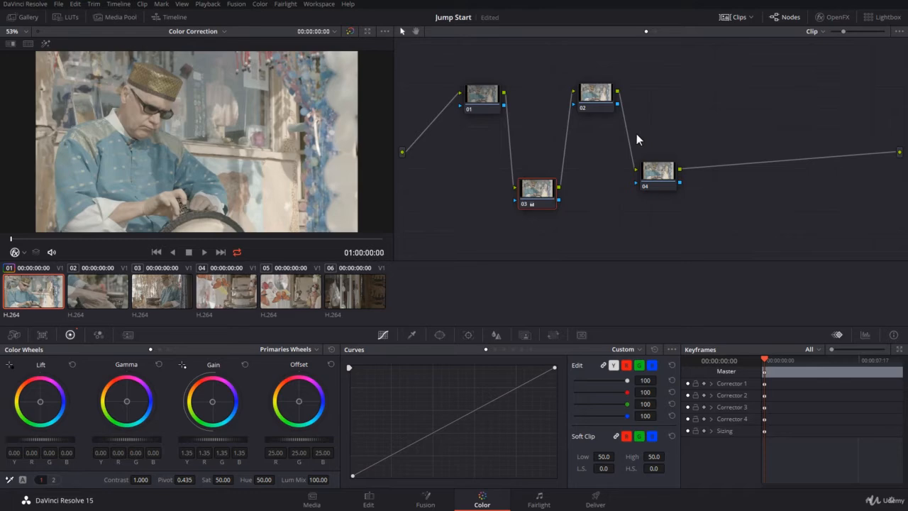
mouse_move(475, 234)
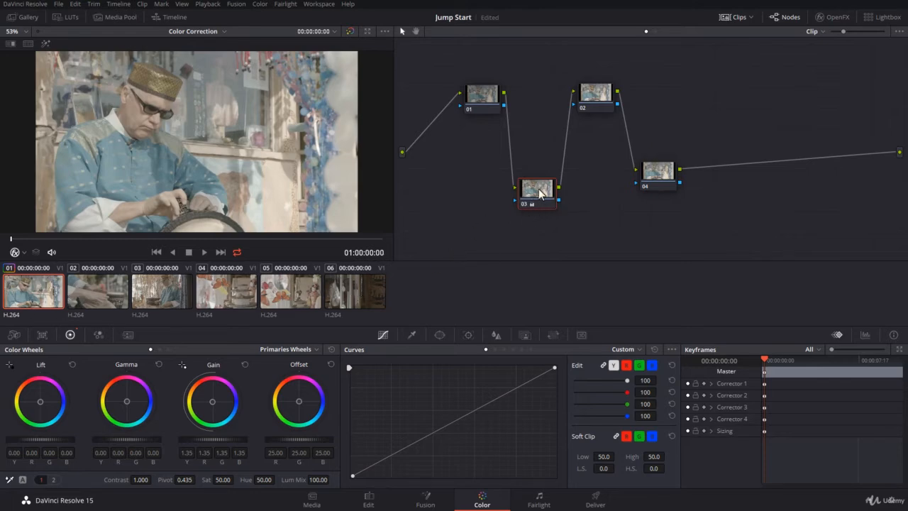
Reset node 03's grade and raise its master Gain to 1.73.
right_click(537, 192)
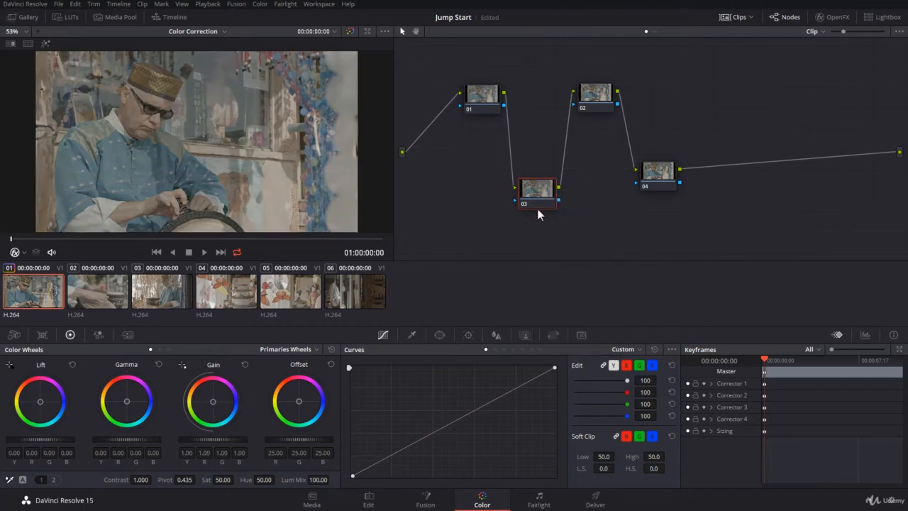
mouse_move(202, 441)
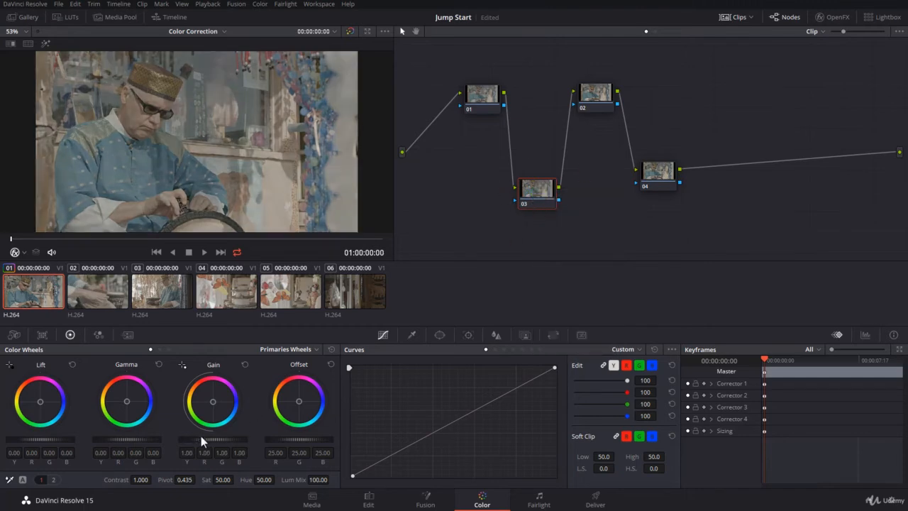
left_click_drag(201, 440, 220, 439)
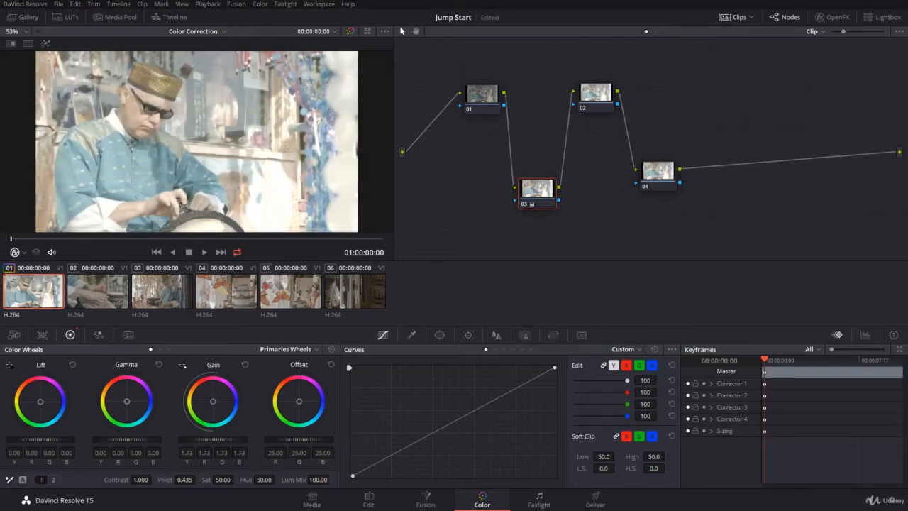
mouse_move(534, 229)
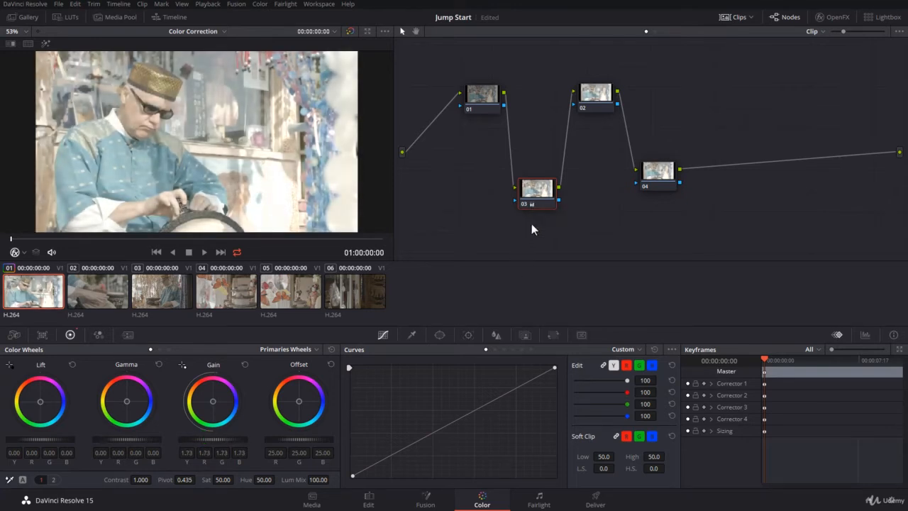
mouse_move(537, 189)
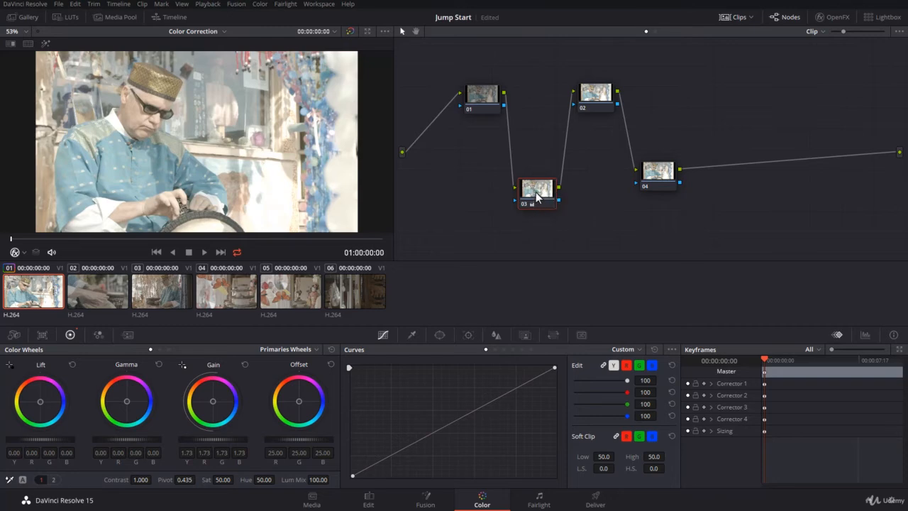
Label node 03 'Primary' from its right-click menu.
right_click(537, 192)
type("Primary")
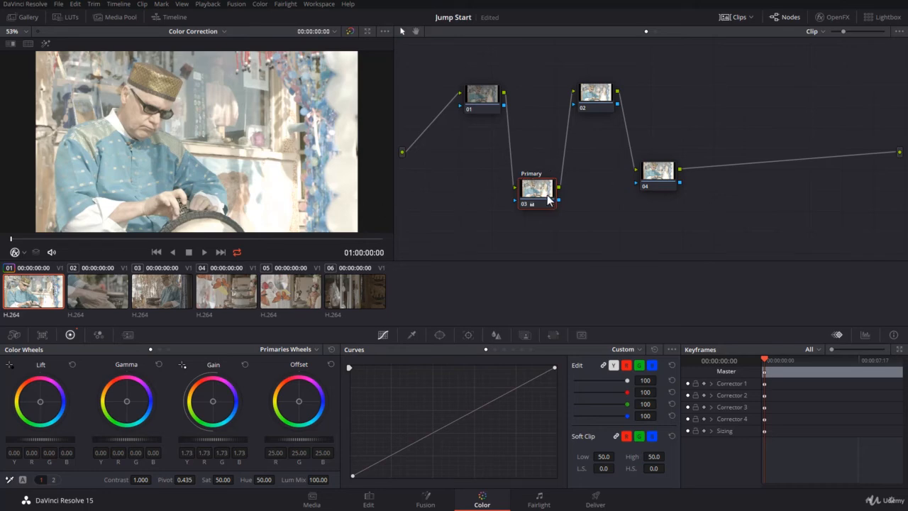
mouse_move(538, 190)
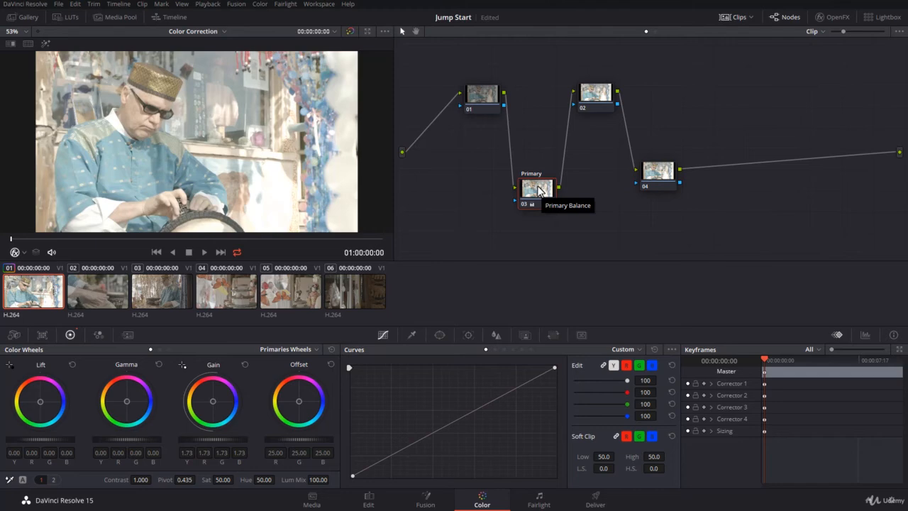
mouse_move(576, 123)
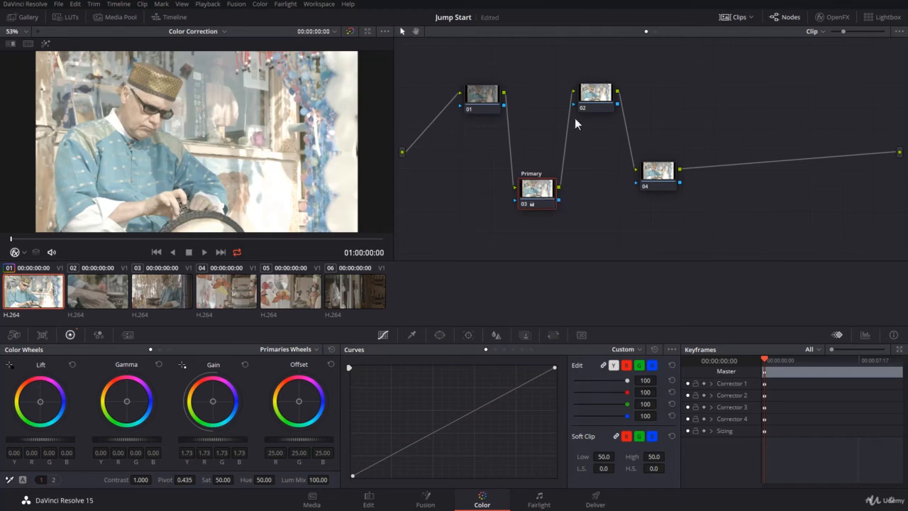
Label node 02 'Contrast' via its Node Label option.
right_click(596, 96)
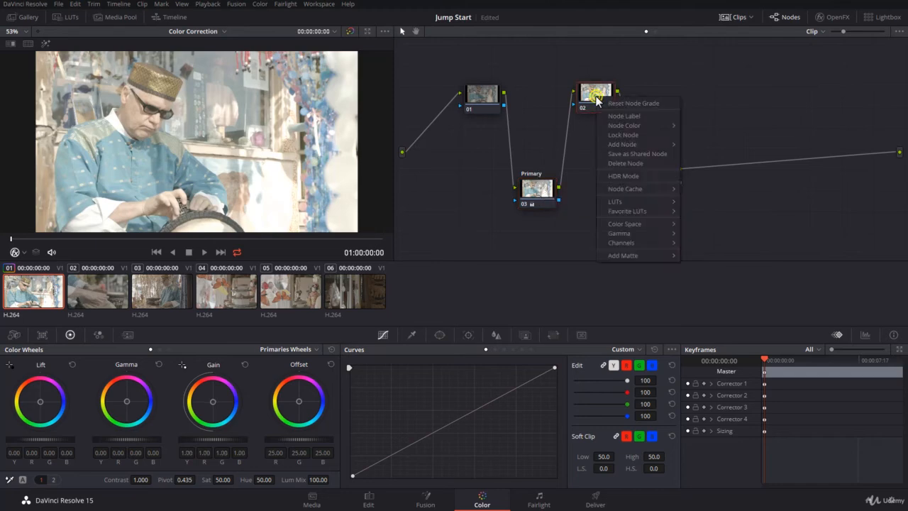
mouse_move(623, 116)
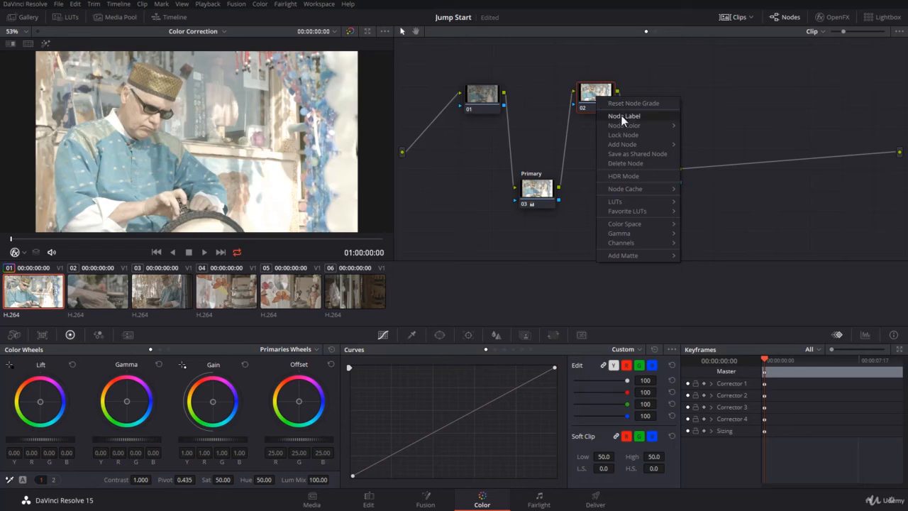
left_click(622, 144)
type("Contrast")
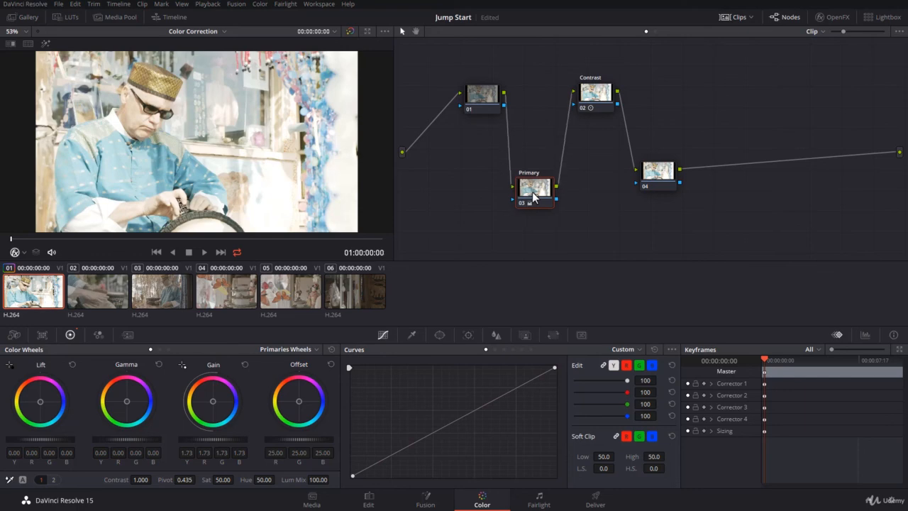
left_click(595, 99)
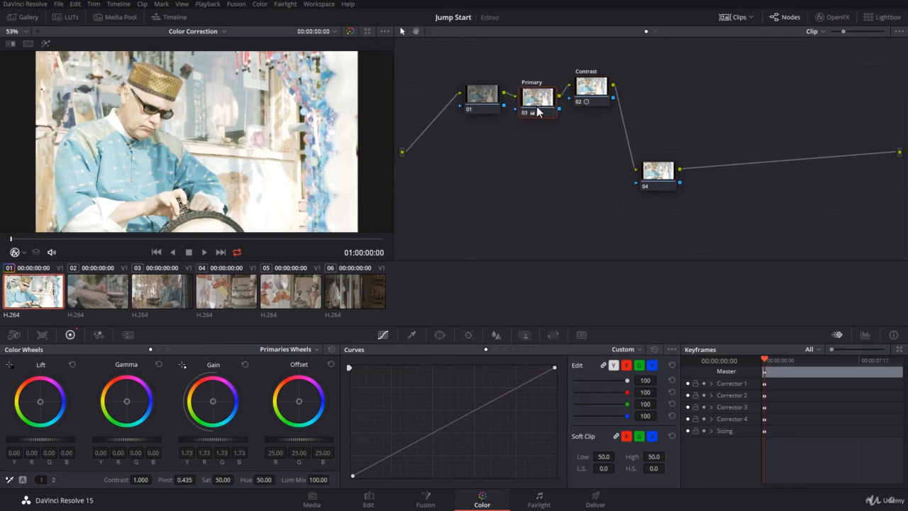
left_click_drag(593, 85, 595, 147)
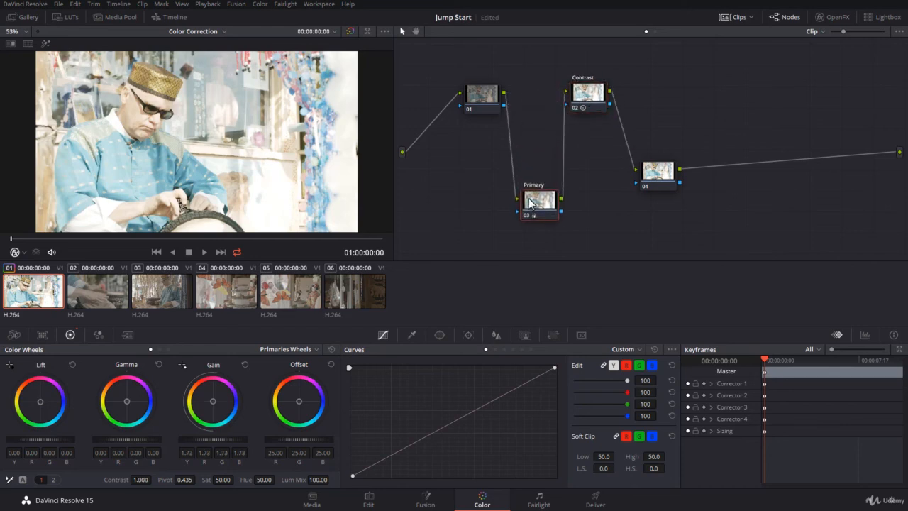
mouse_move(752, 232)
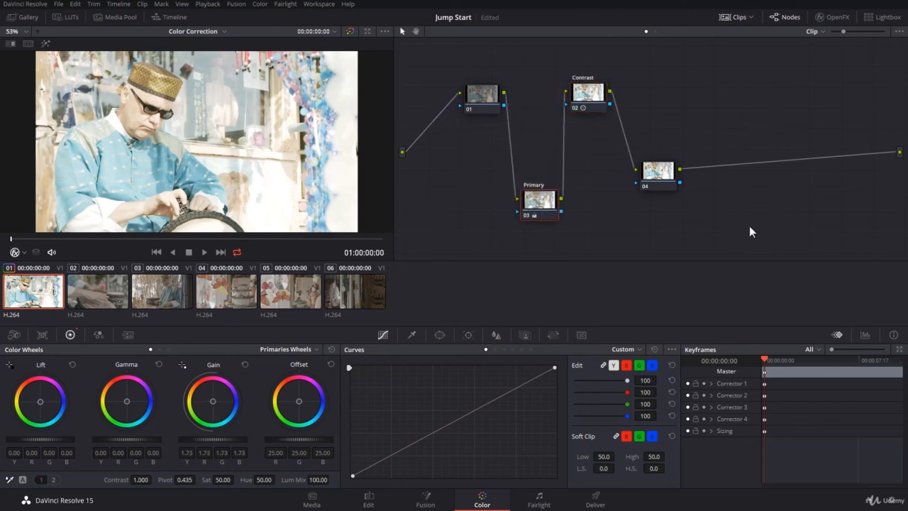